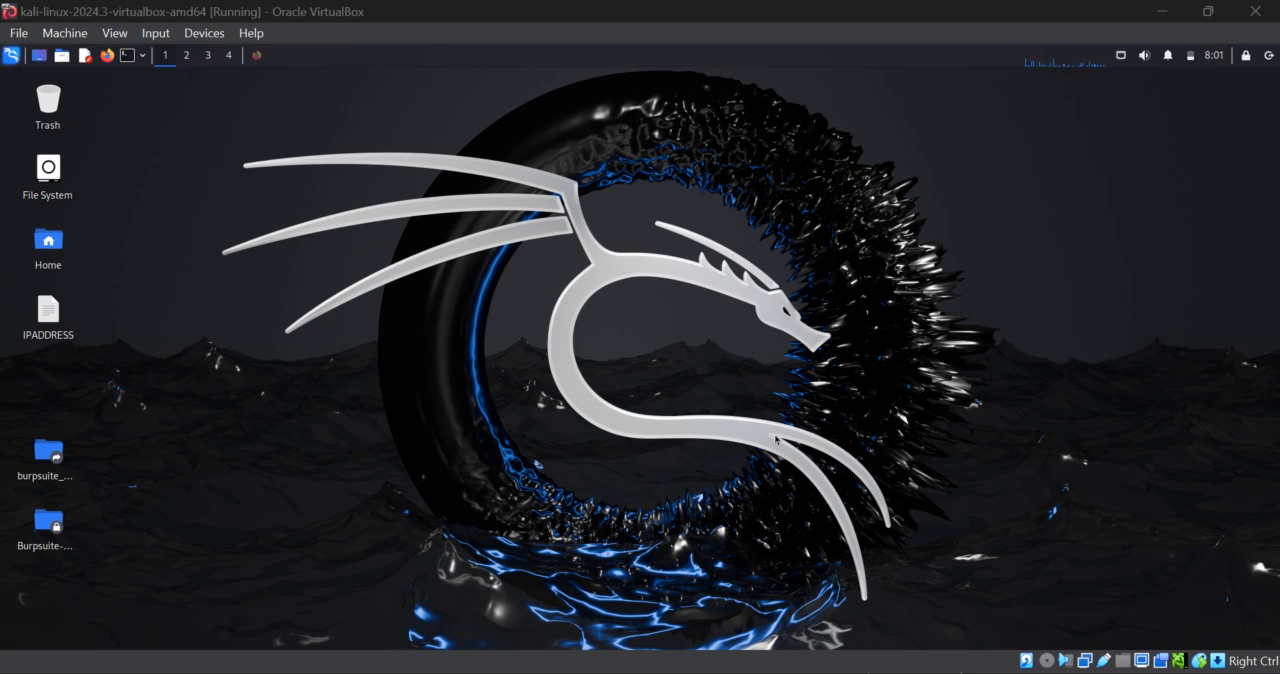
mouse_move(444, 90)
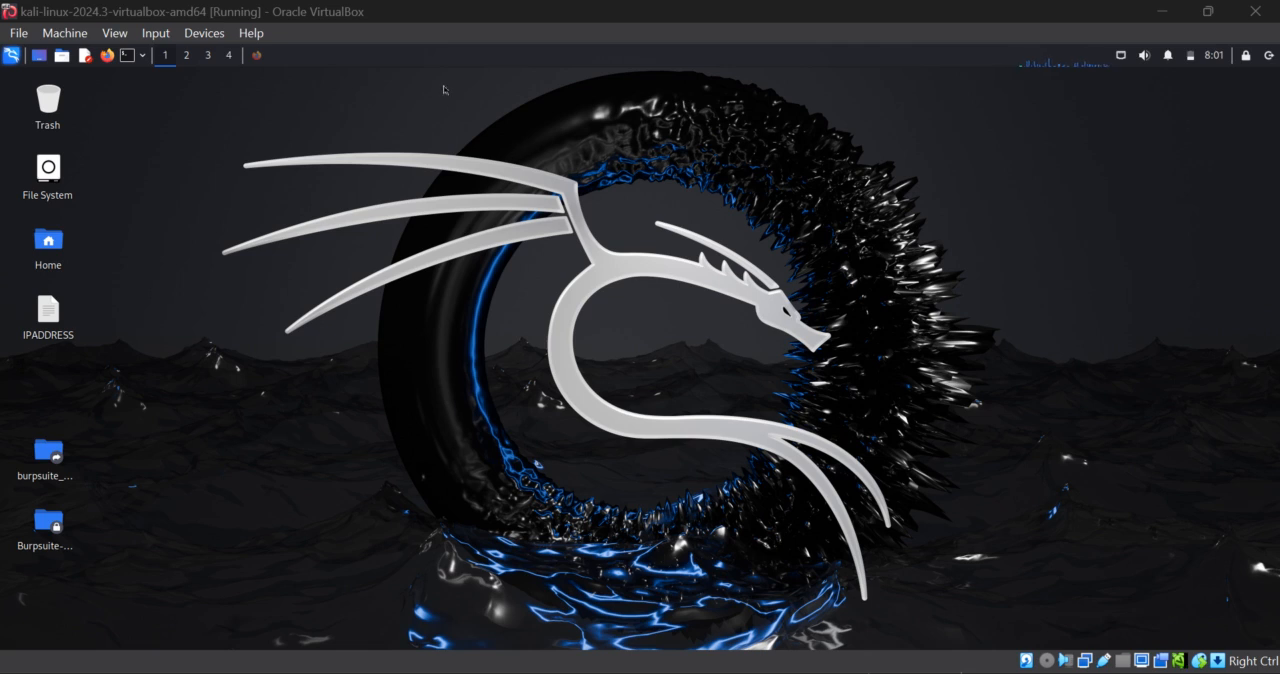
mouse_move(256, 56)
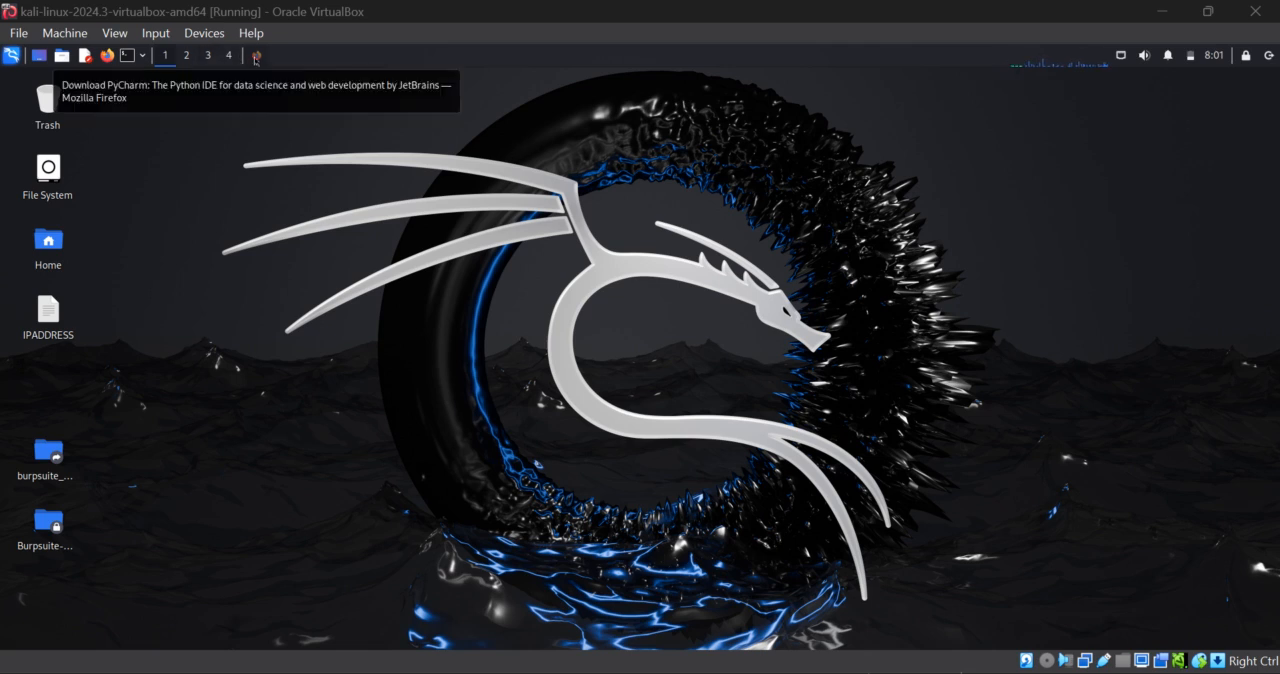
Download the PyCharm Community Edition Linux tar.gz from the JetBrains page in Firefox.
left_click(256, 56)
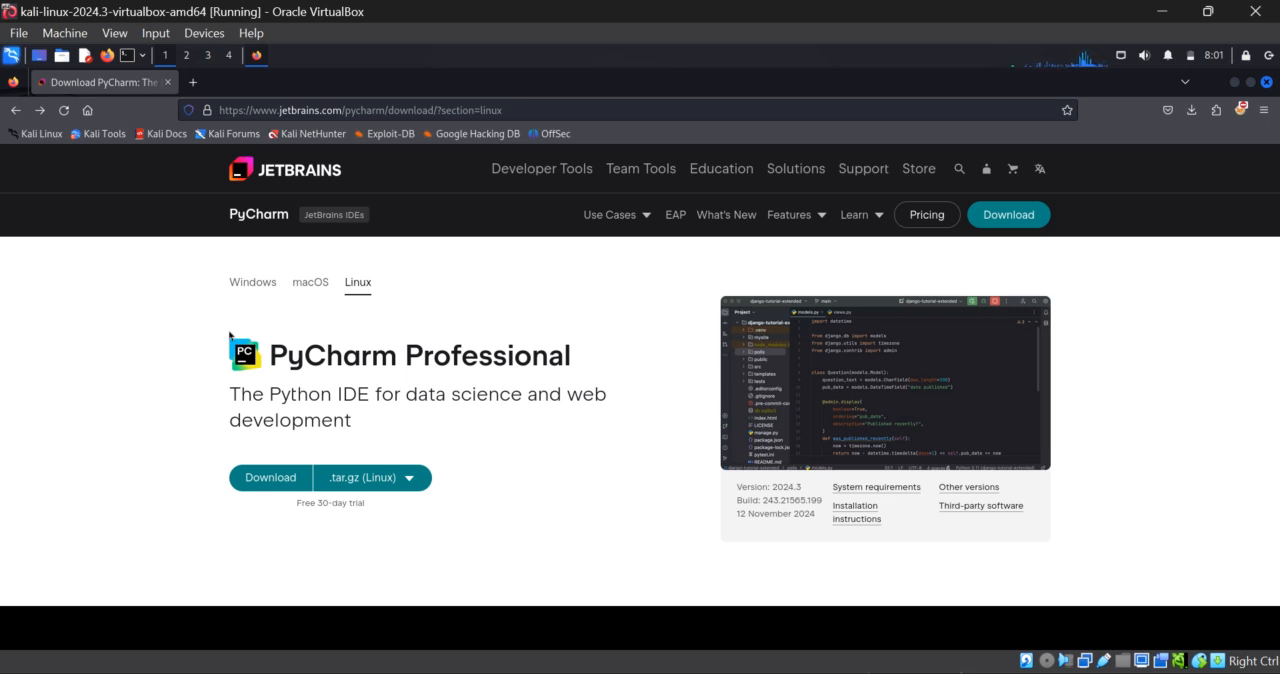
mouse_move(144, 392)
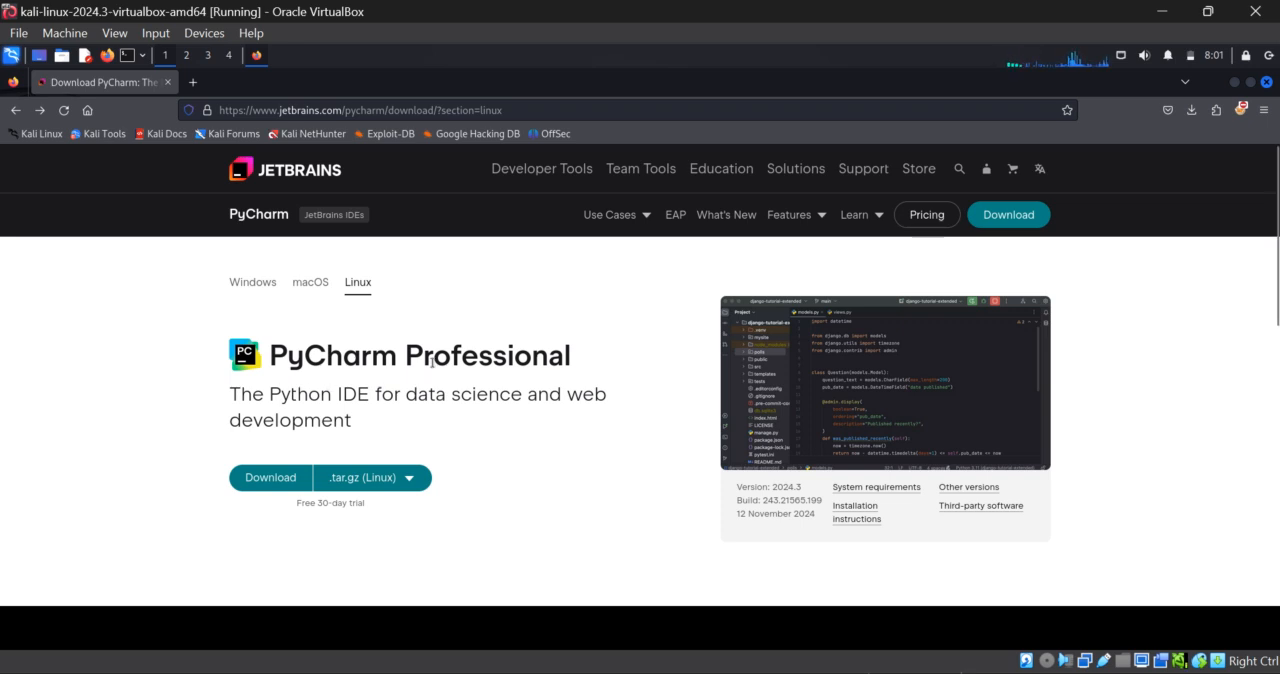
mouse_move(230, 464)
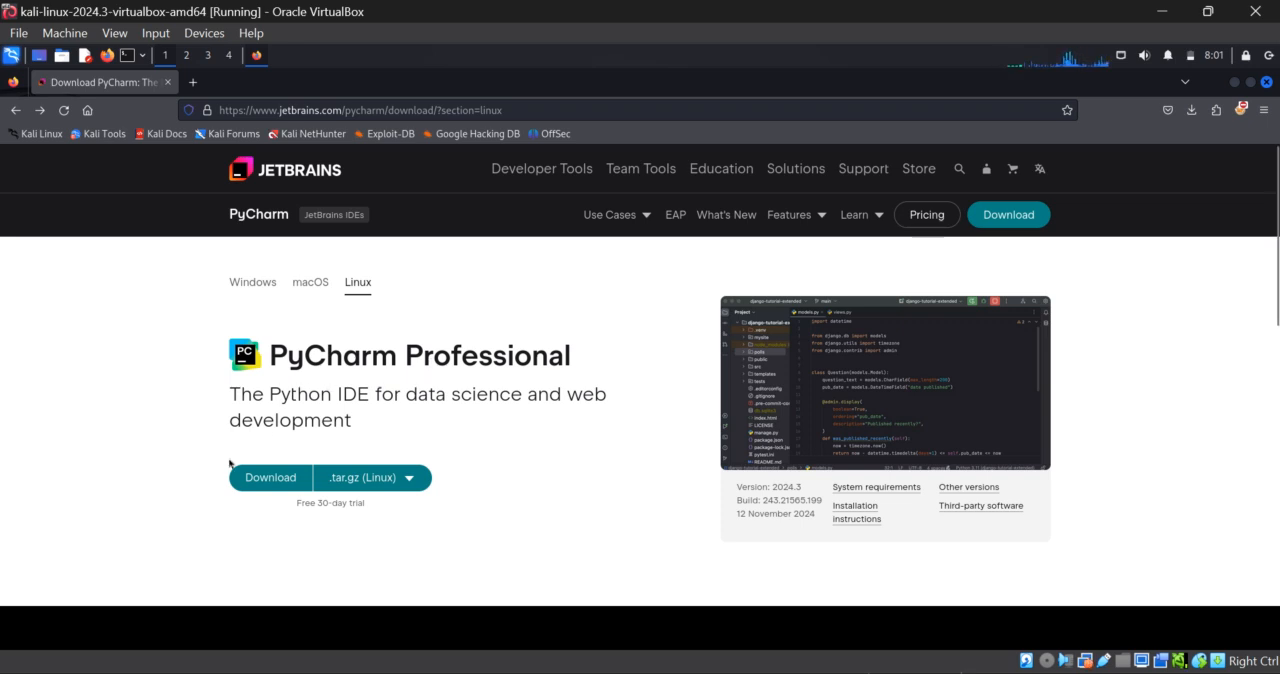
mouse_move(168, 434)
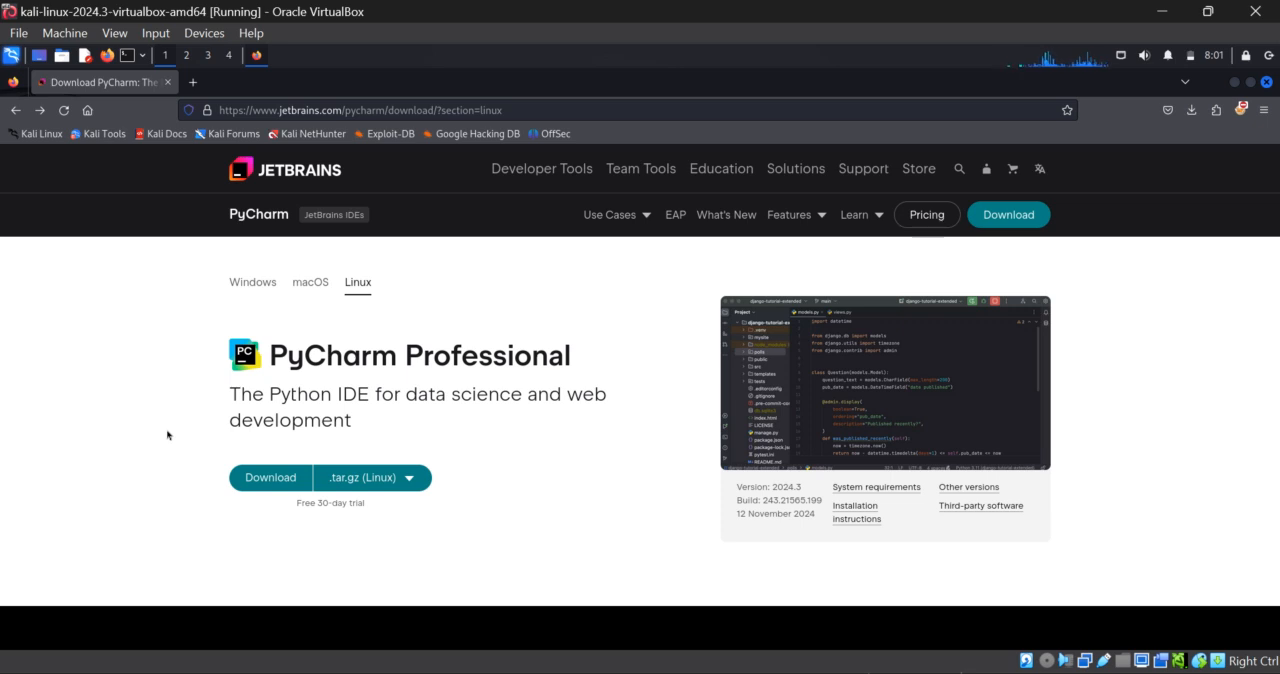
scroll("down", 3)
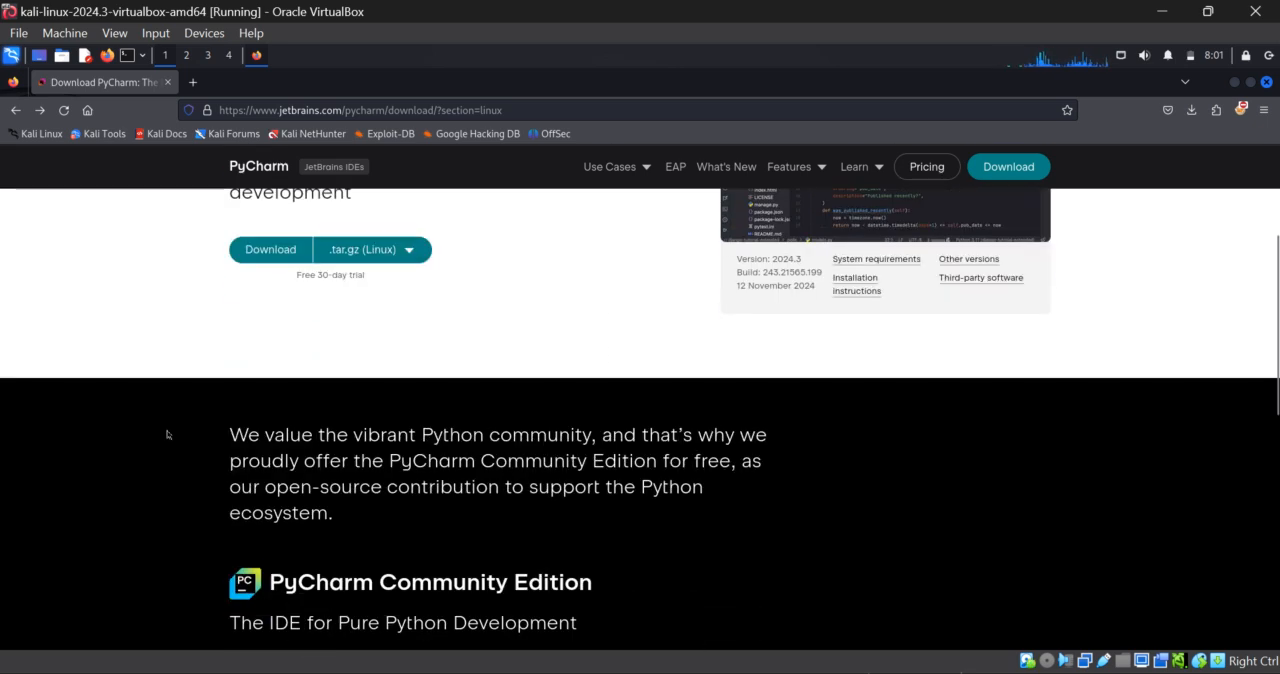
scroll("down", 3)
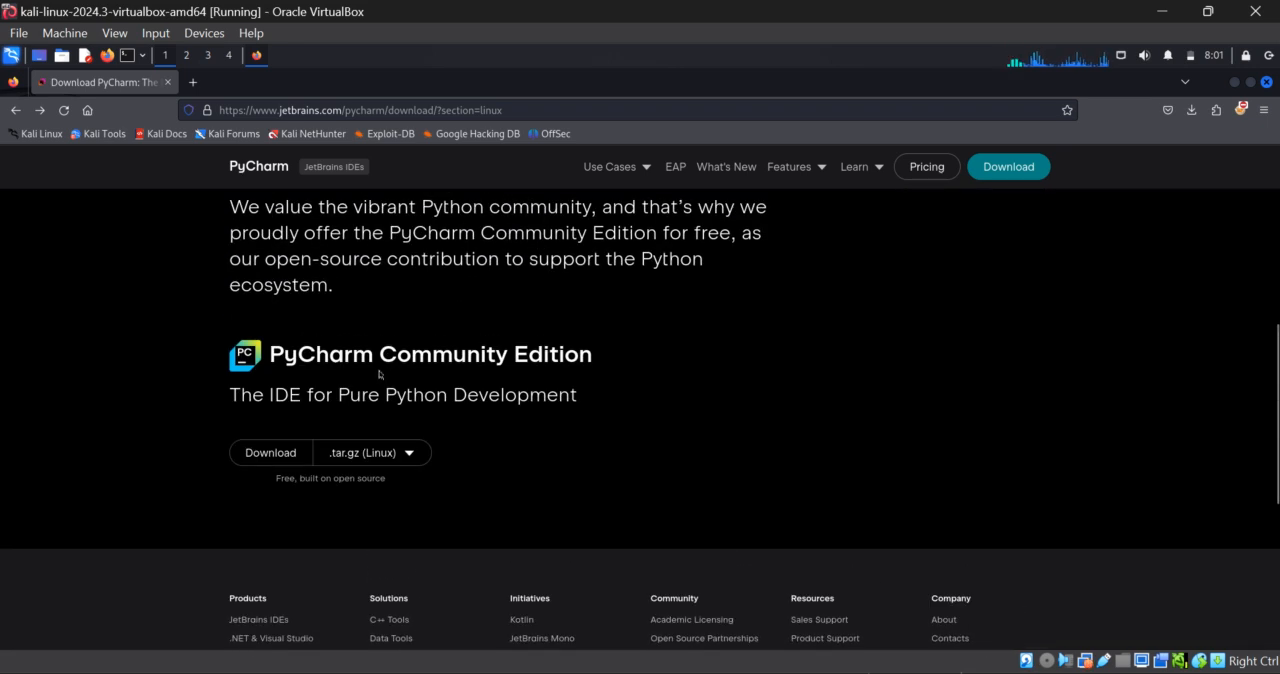
mouse_move(504, 388)
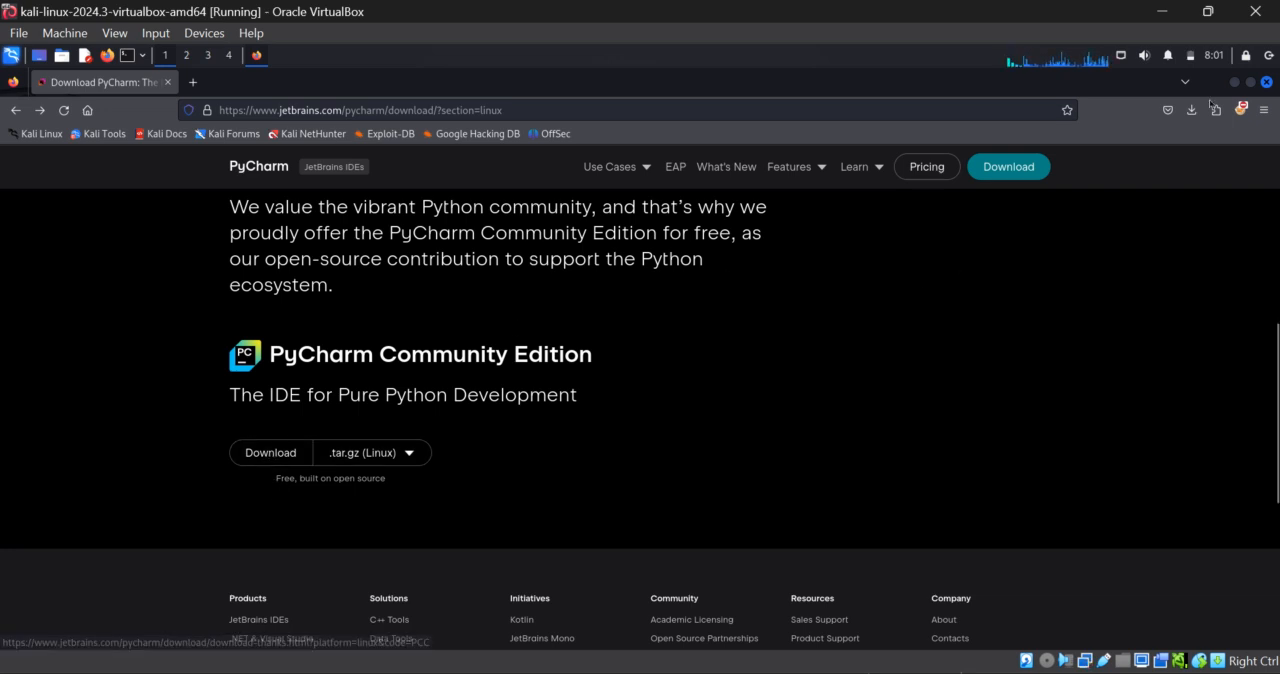
left_click(1192, 110)
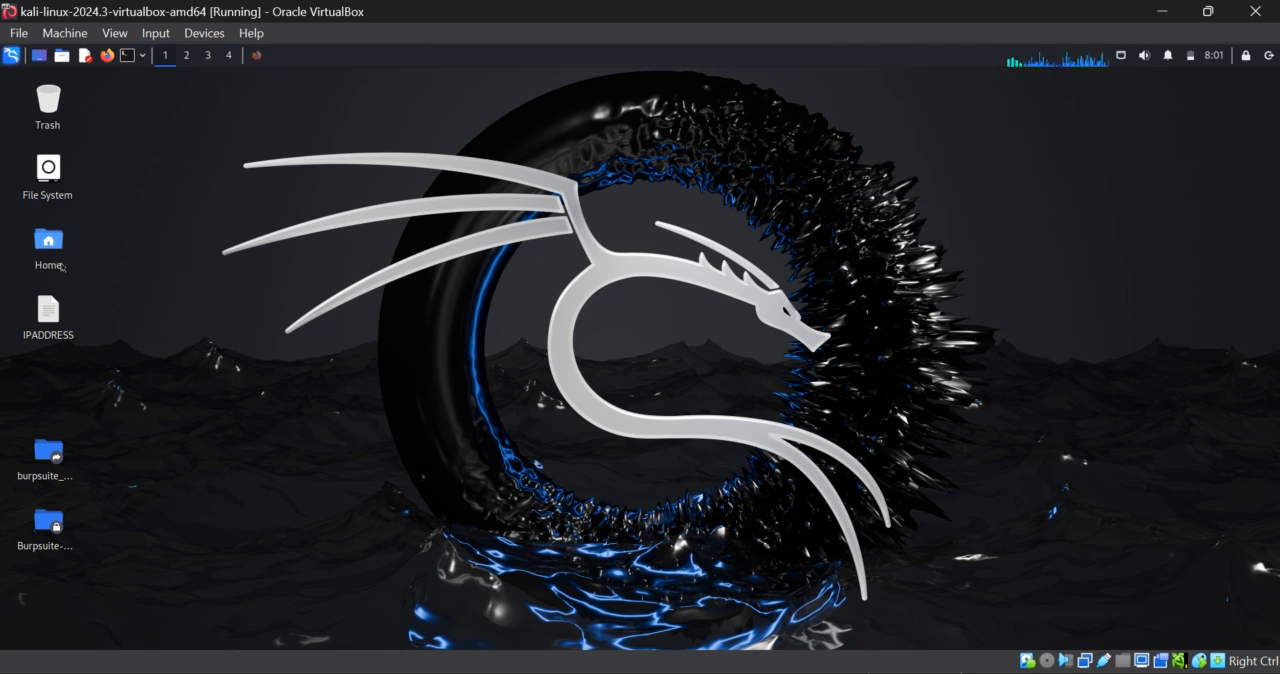
Open the home folder from the desktop and enter Downloads in Thunar.
double_click(48, 244)
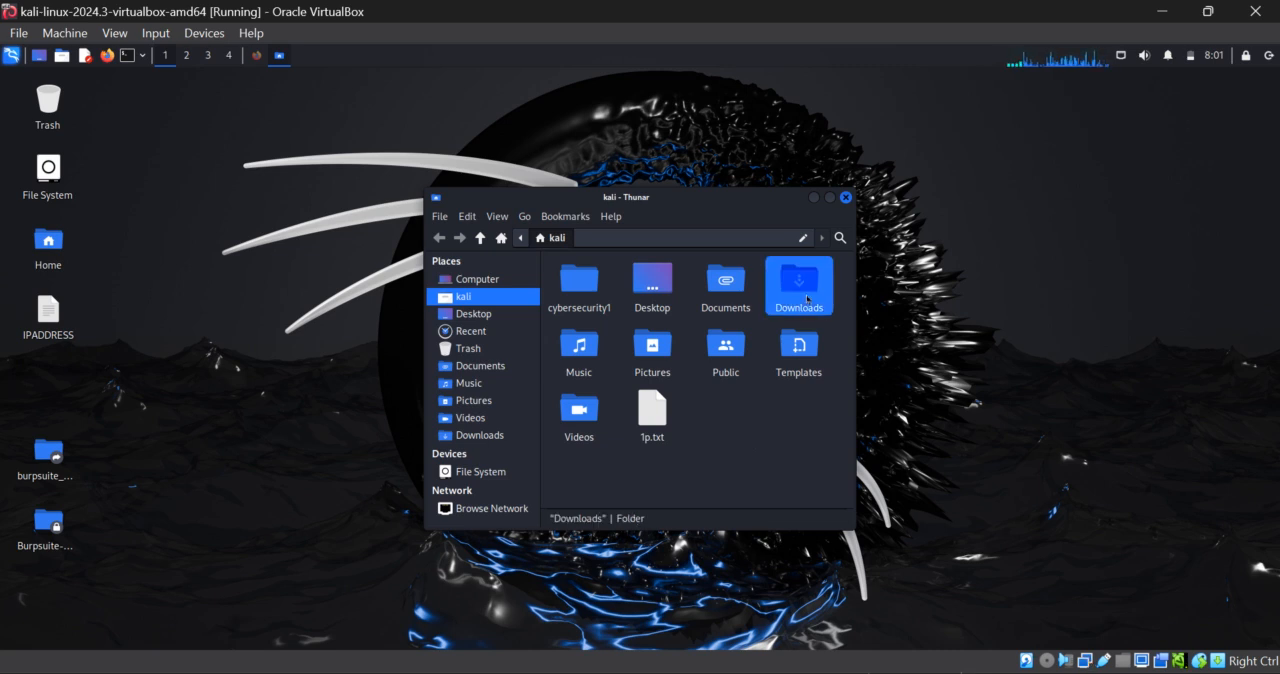
right_click(798, 284)
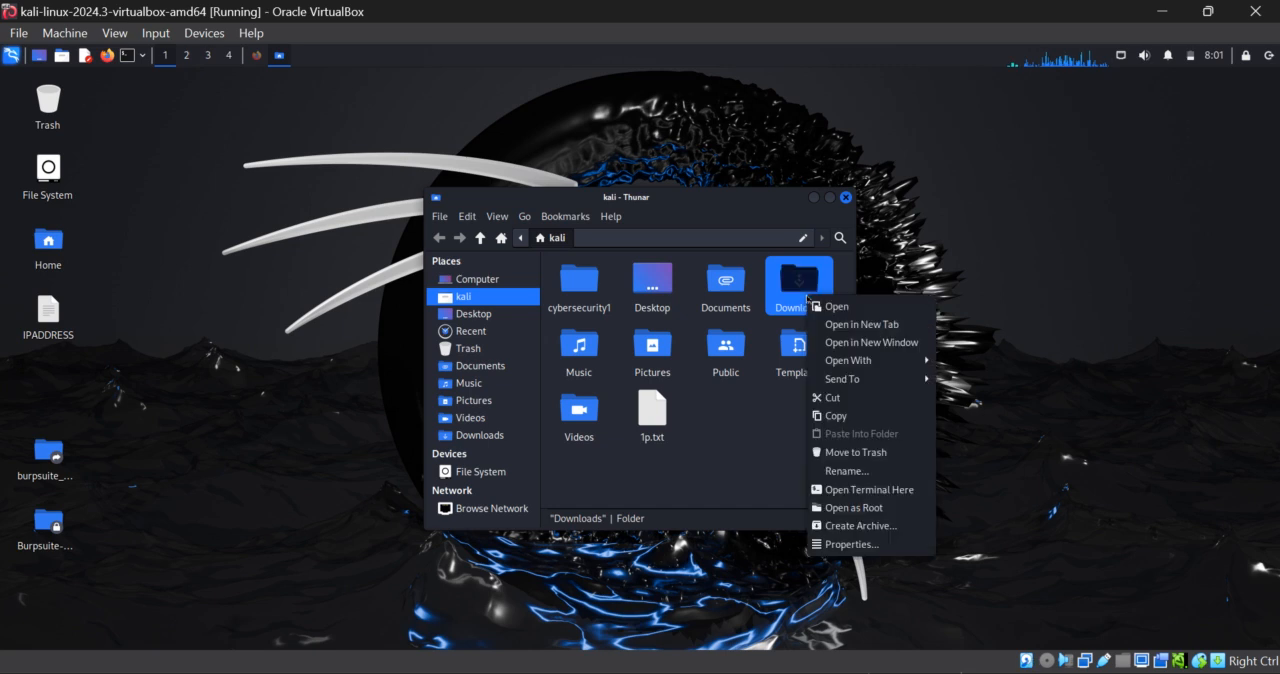
left_click(836, 306)
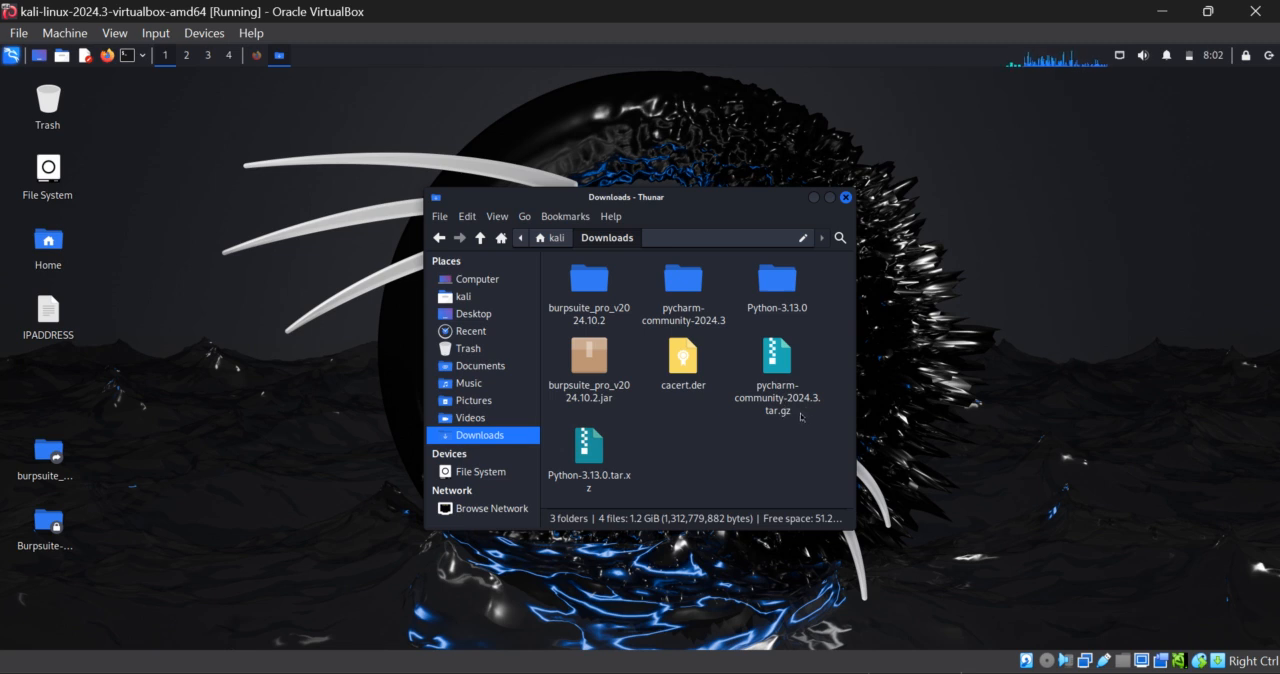
Bring up the context menu of pycharm-community-2024.3.tar.gz to extract it here.
right_click(776, 370)
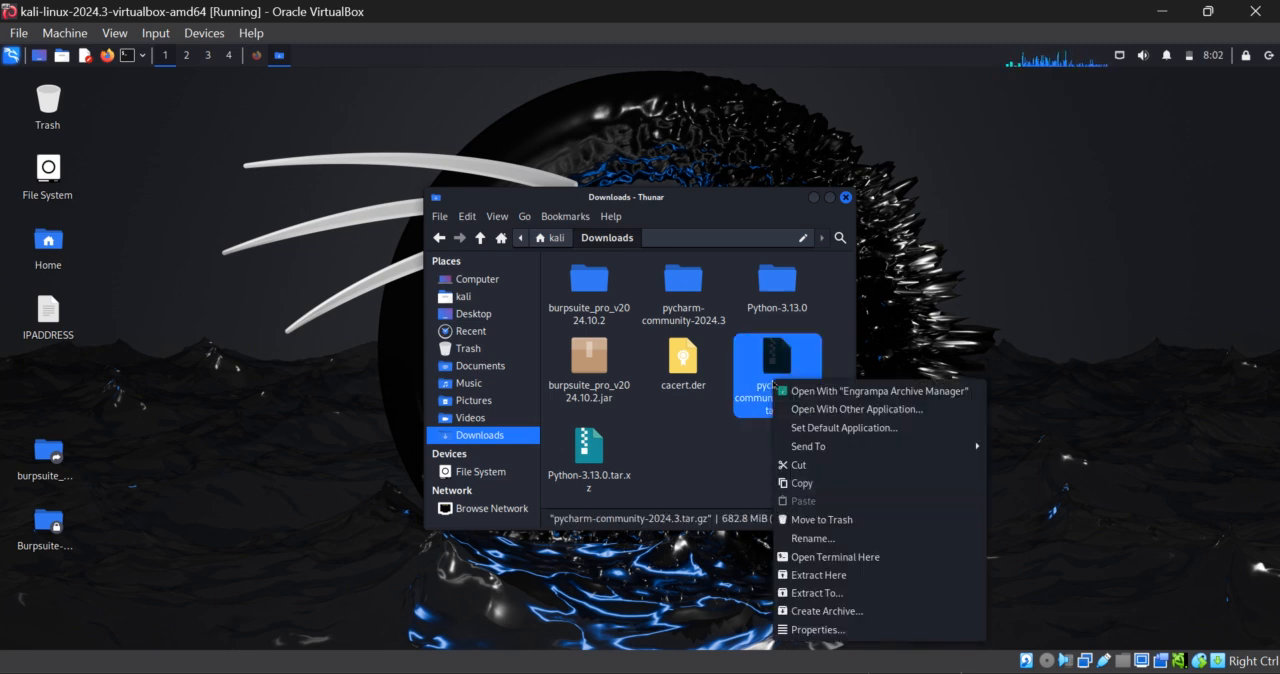
mouse_move(812, 538)
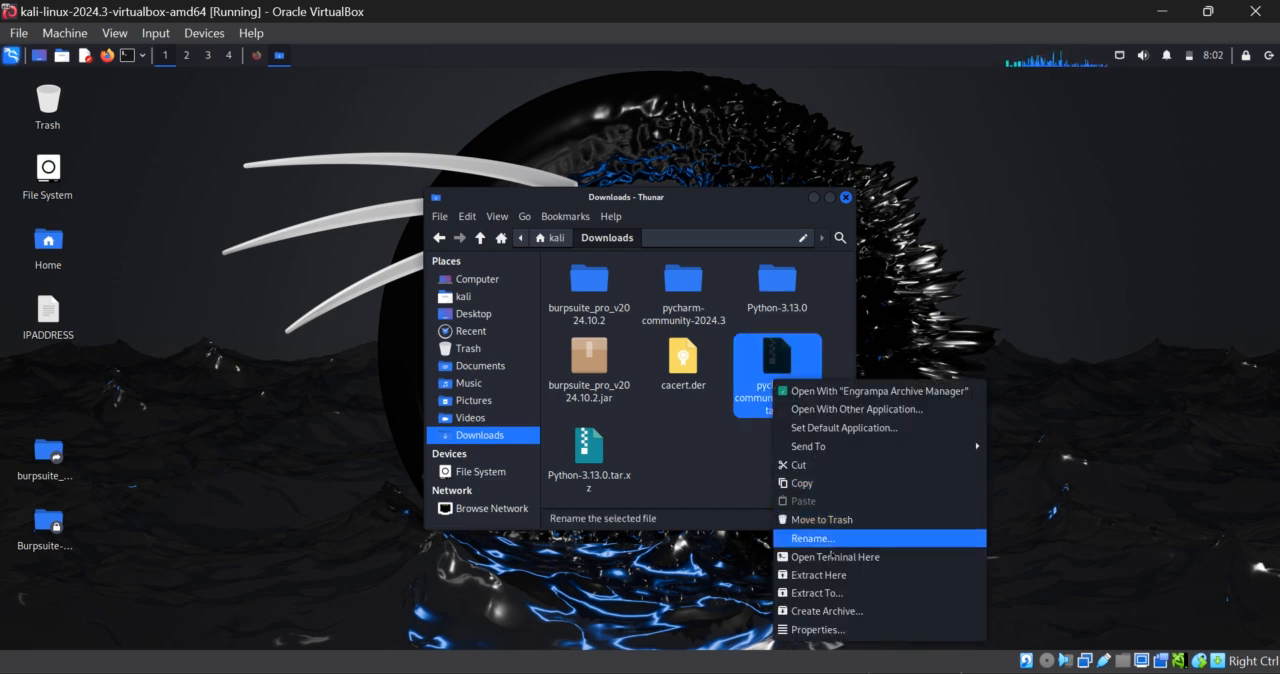
mouse_move(828, 576)
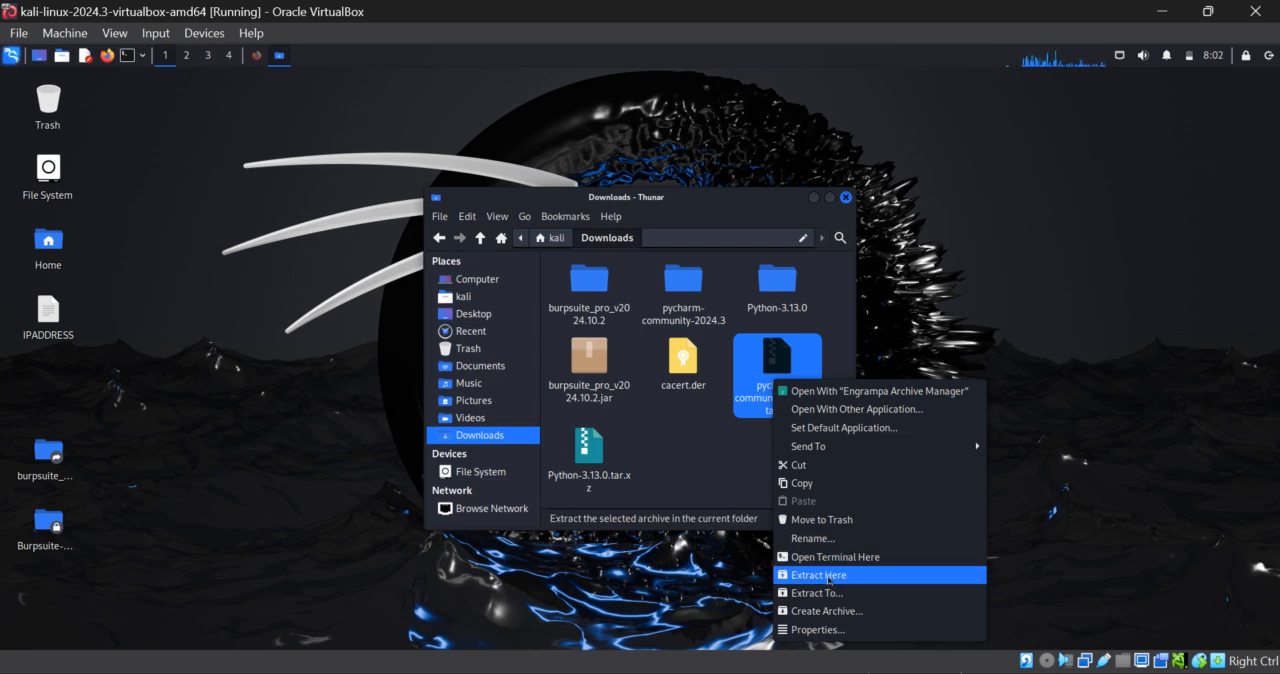
mouse_move(736, 532)
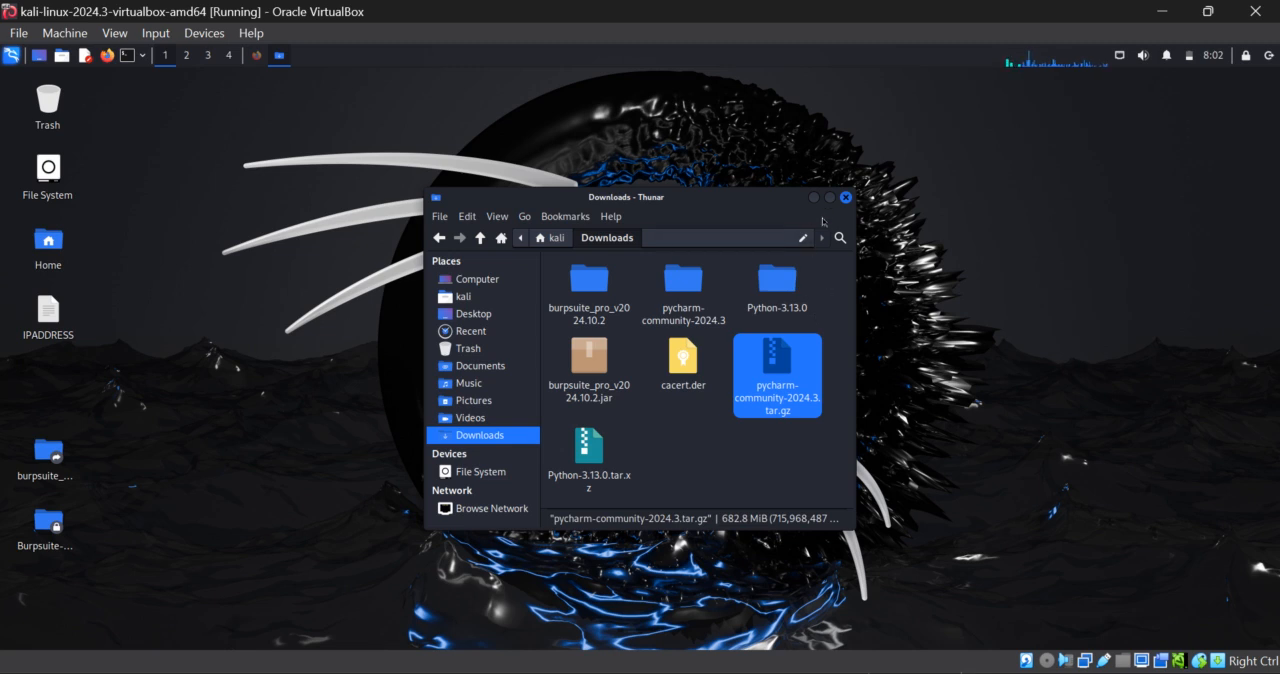
In a new terminal, cd into Downloads (after a lowercase attempt) and list its files with ls.
left_click(844, 196)
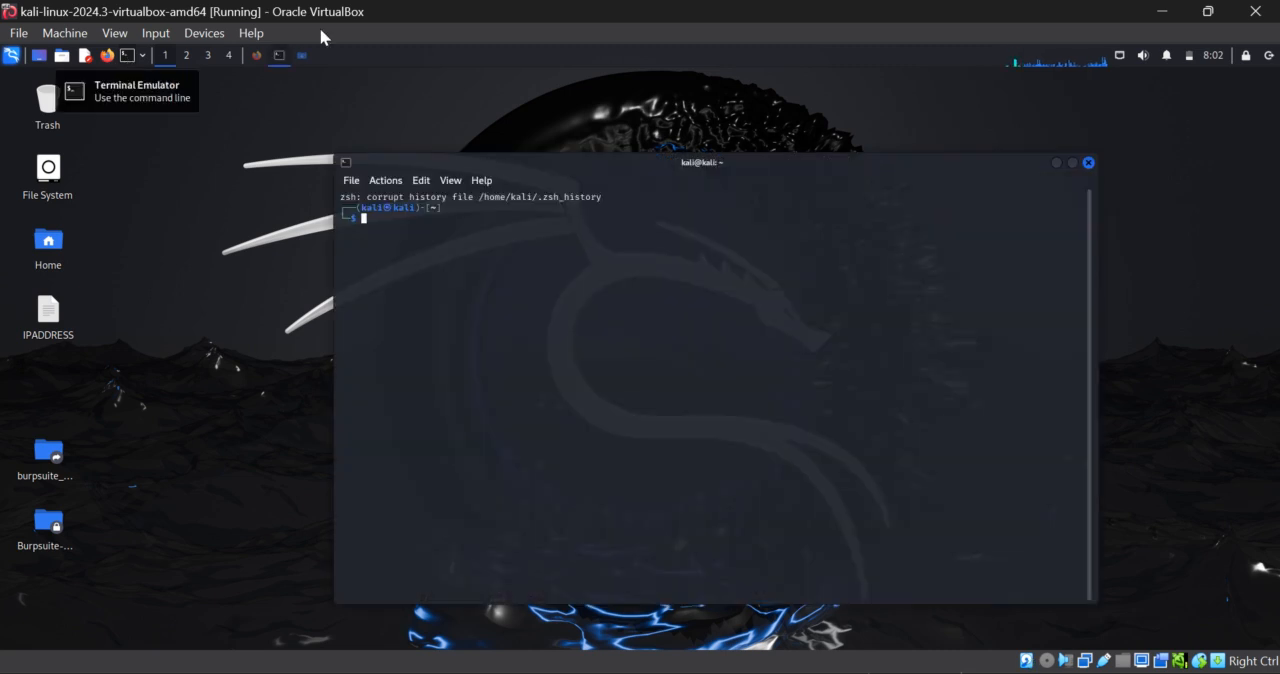
mouse_move(536, 318)
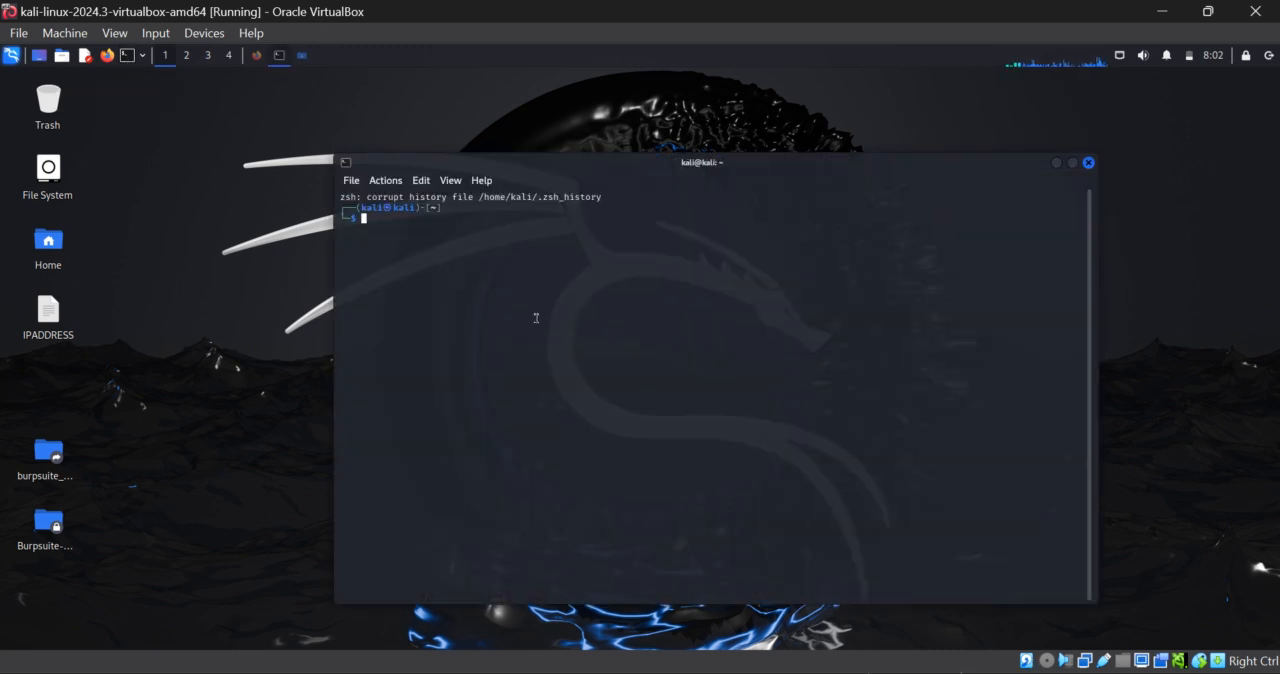
type("cd")
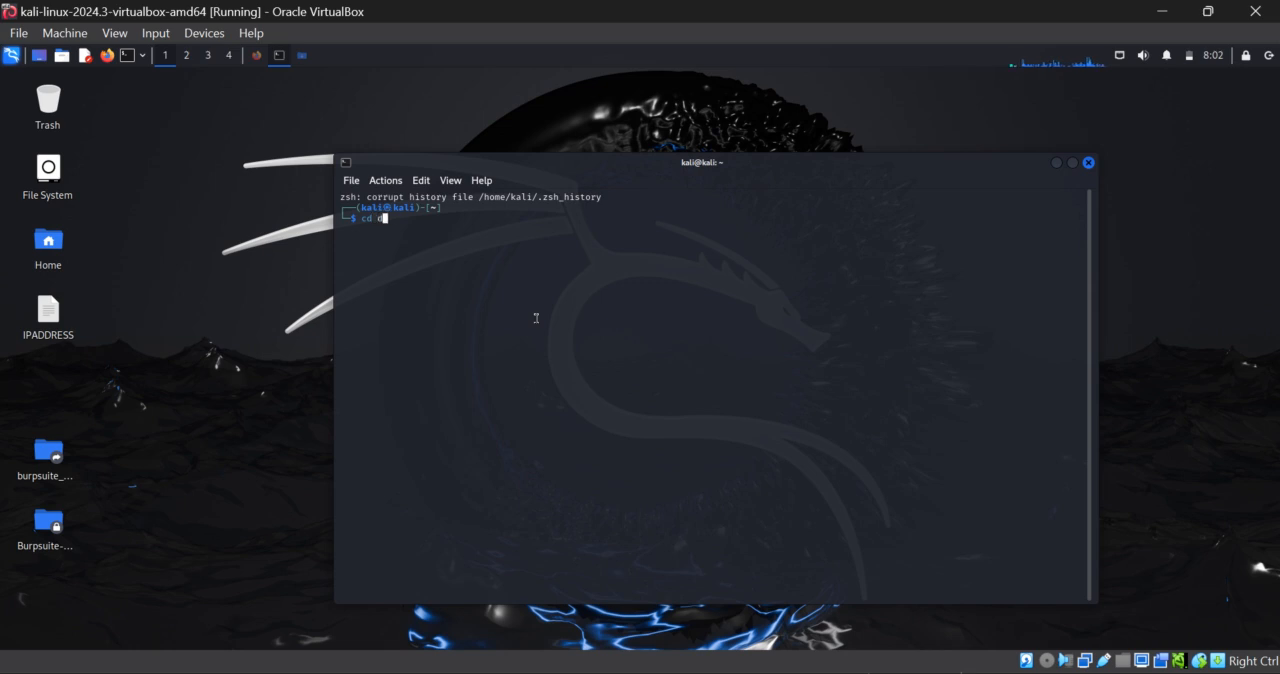
type("downloads")
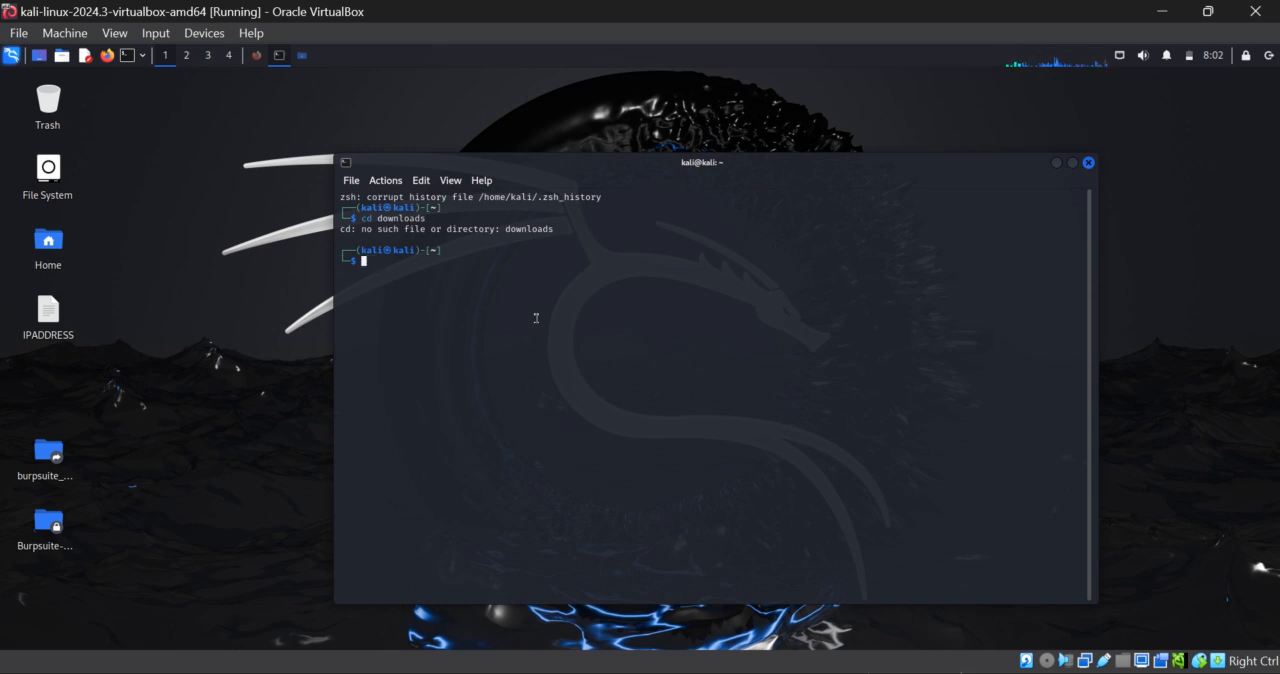
type("cd downloads")
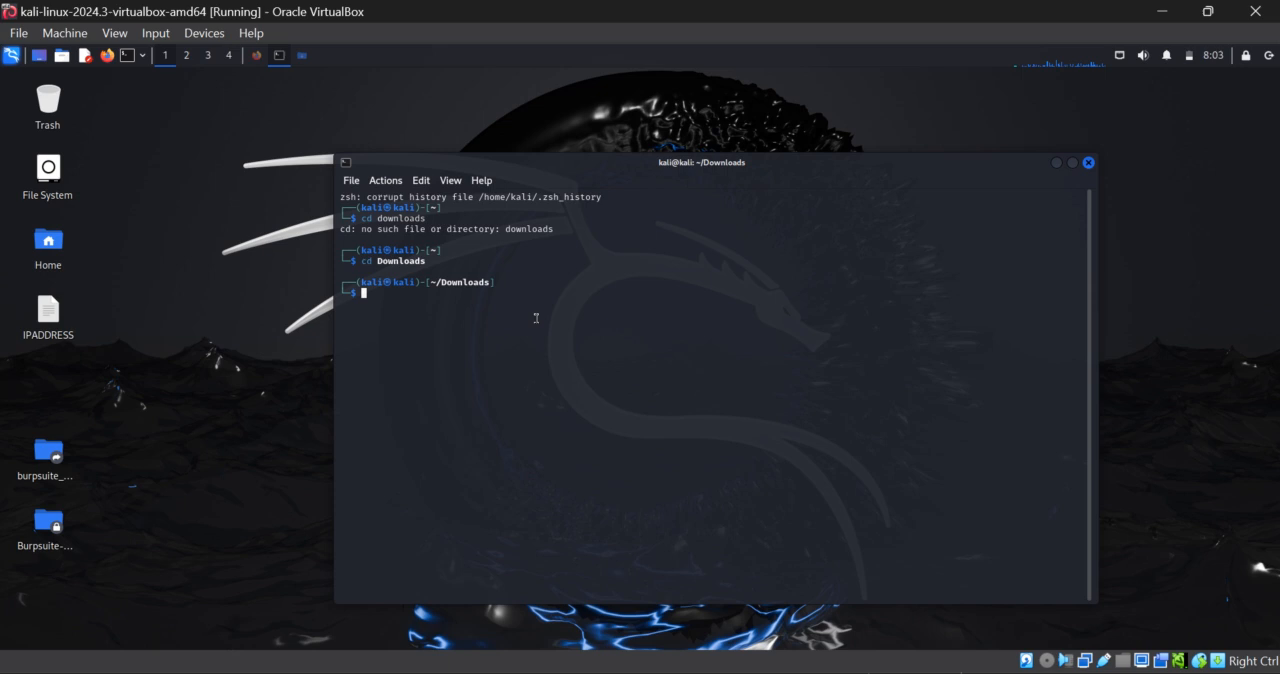
type("ls")
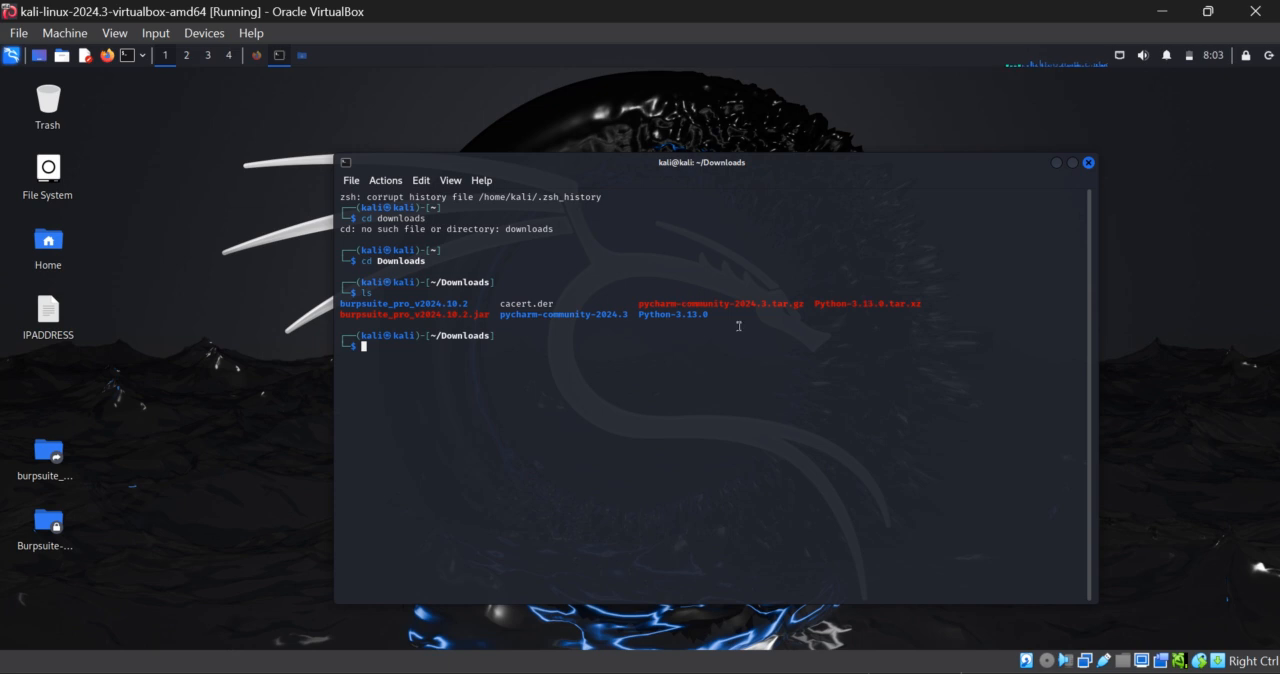
mouse_move(524, 326)
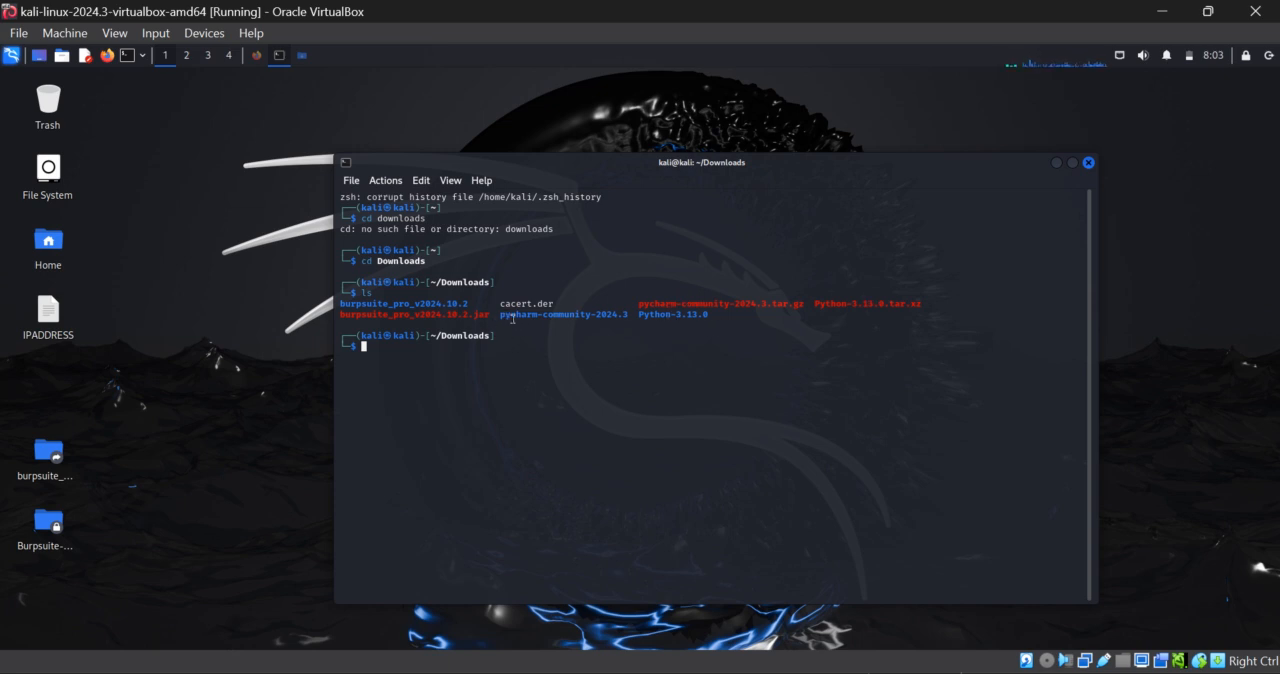
mouse_move(384, 372)
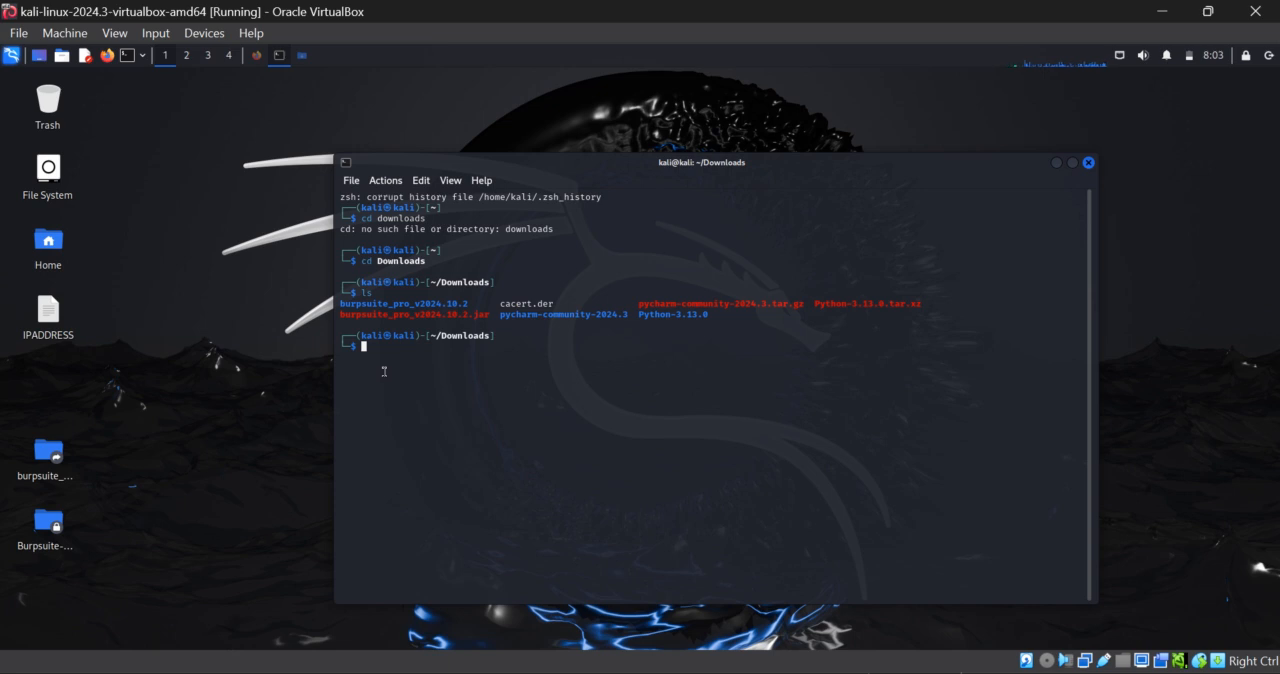
Change into ~/Downloads/pycharm-community-2024.3 using tab completion and list bin, lib, plugins.
type("cd Downloads")
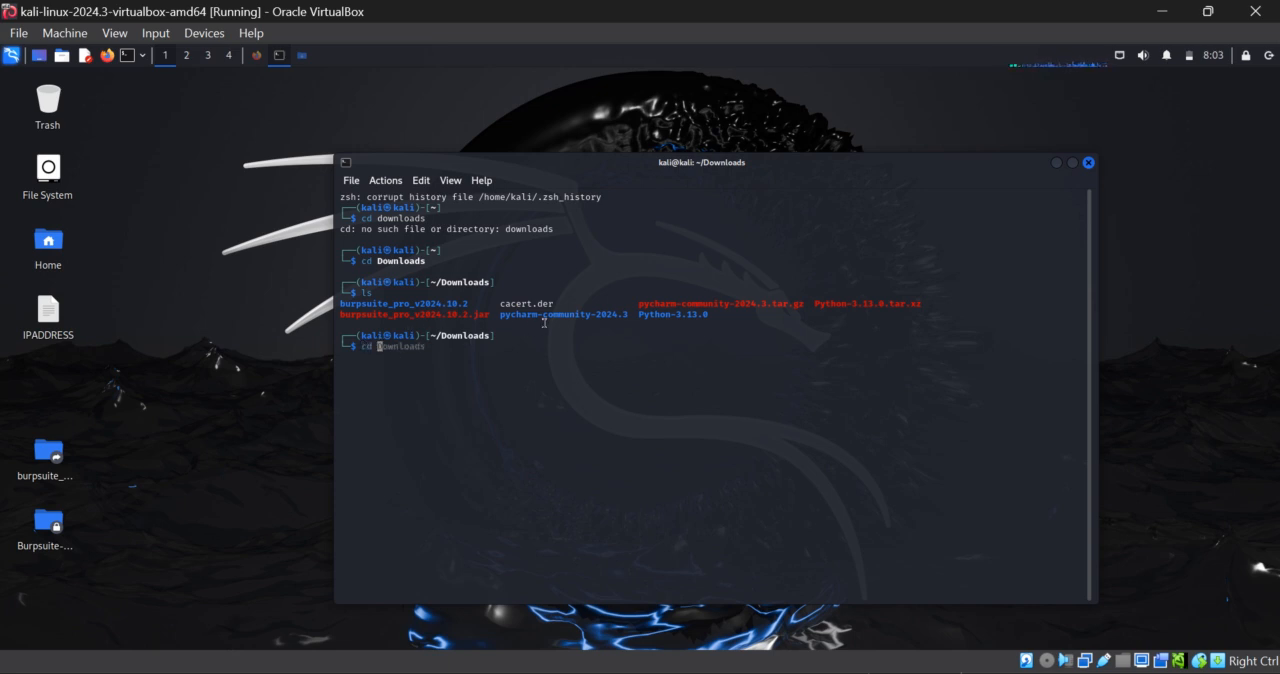
mouse_move(528, 380)
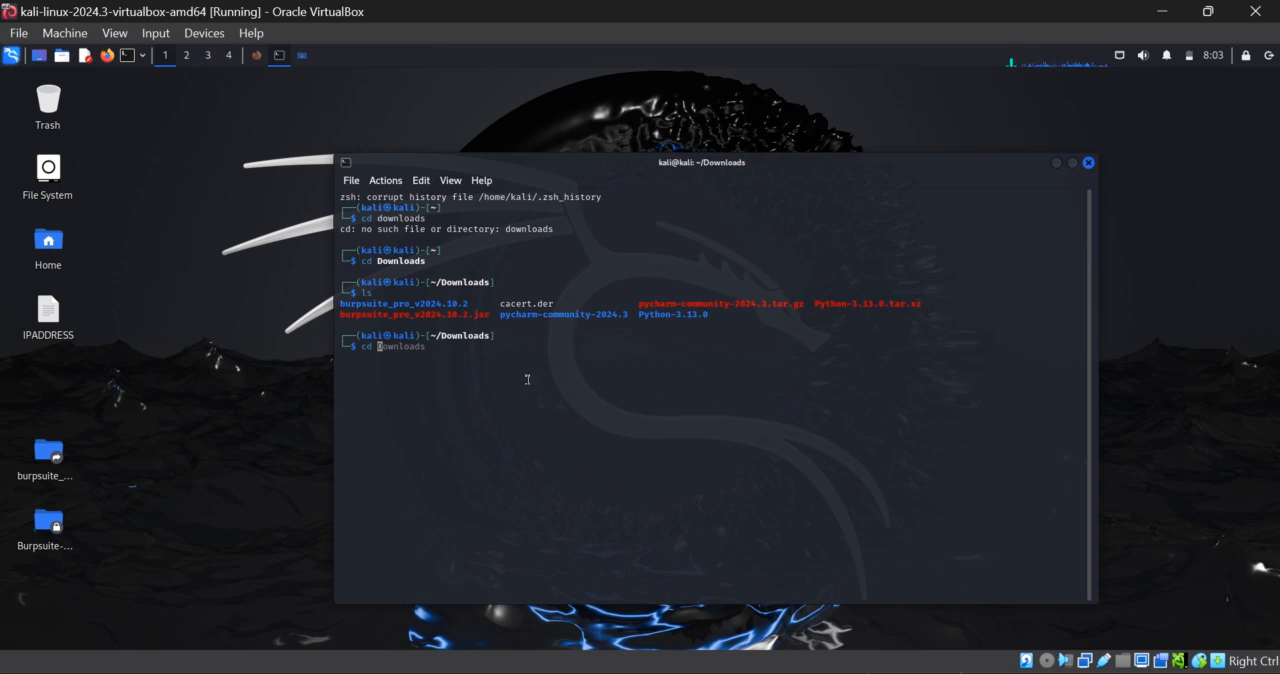
type("pych")
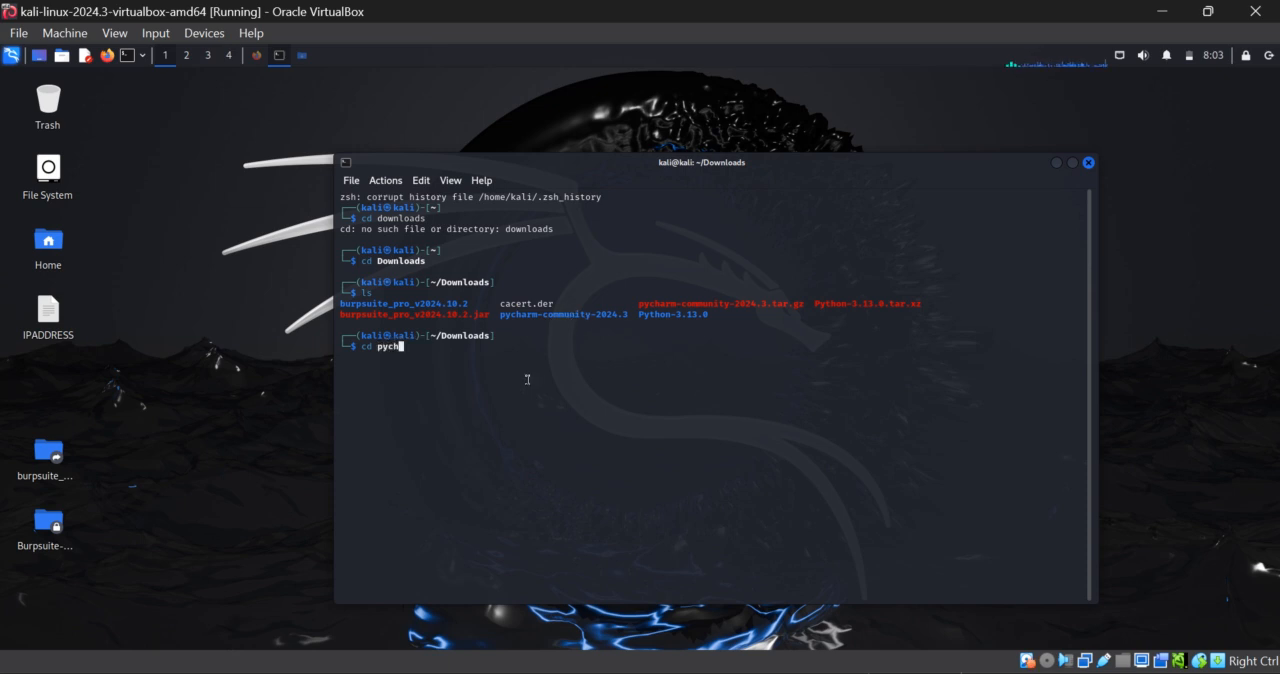
type("arm-commu")
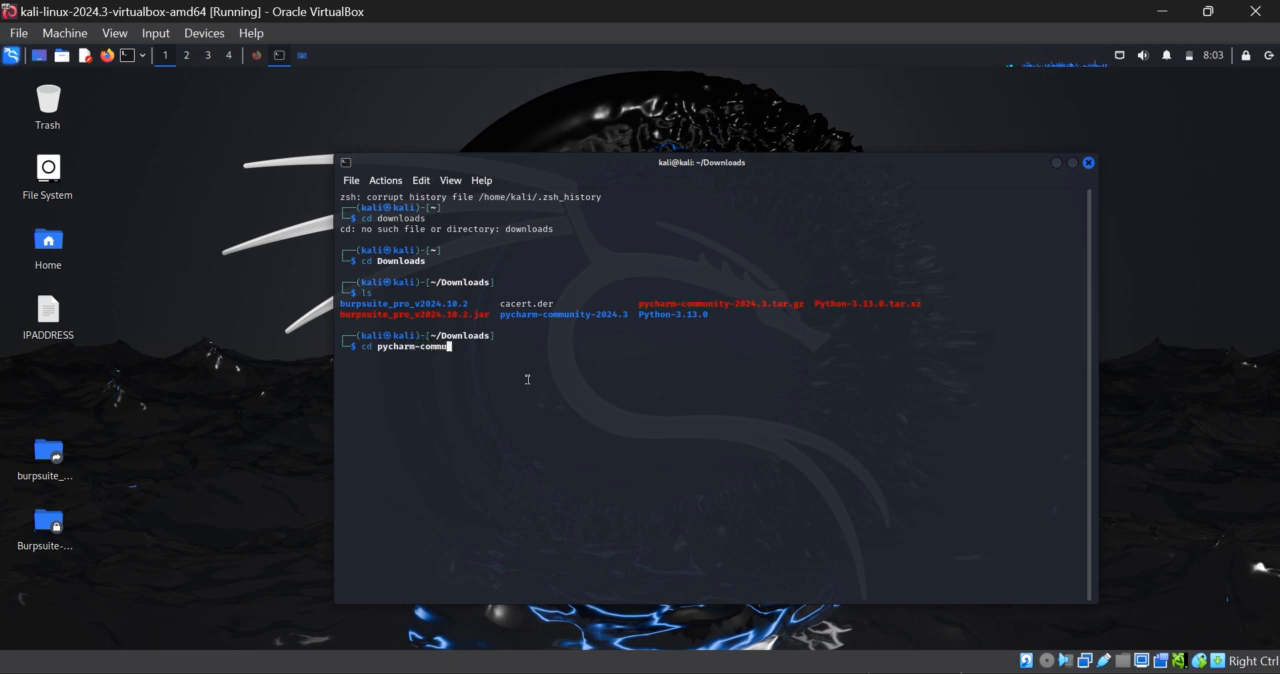
type("nity")
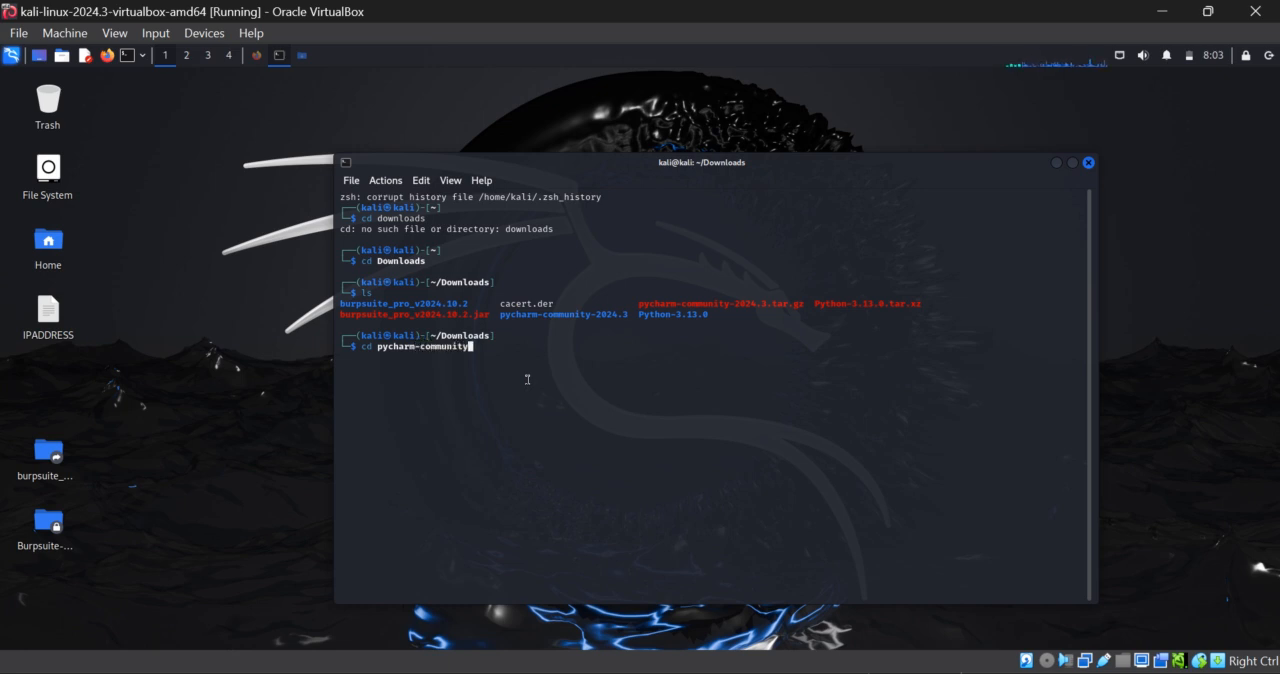
type("-2")
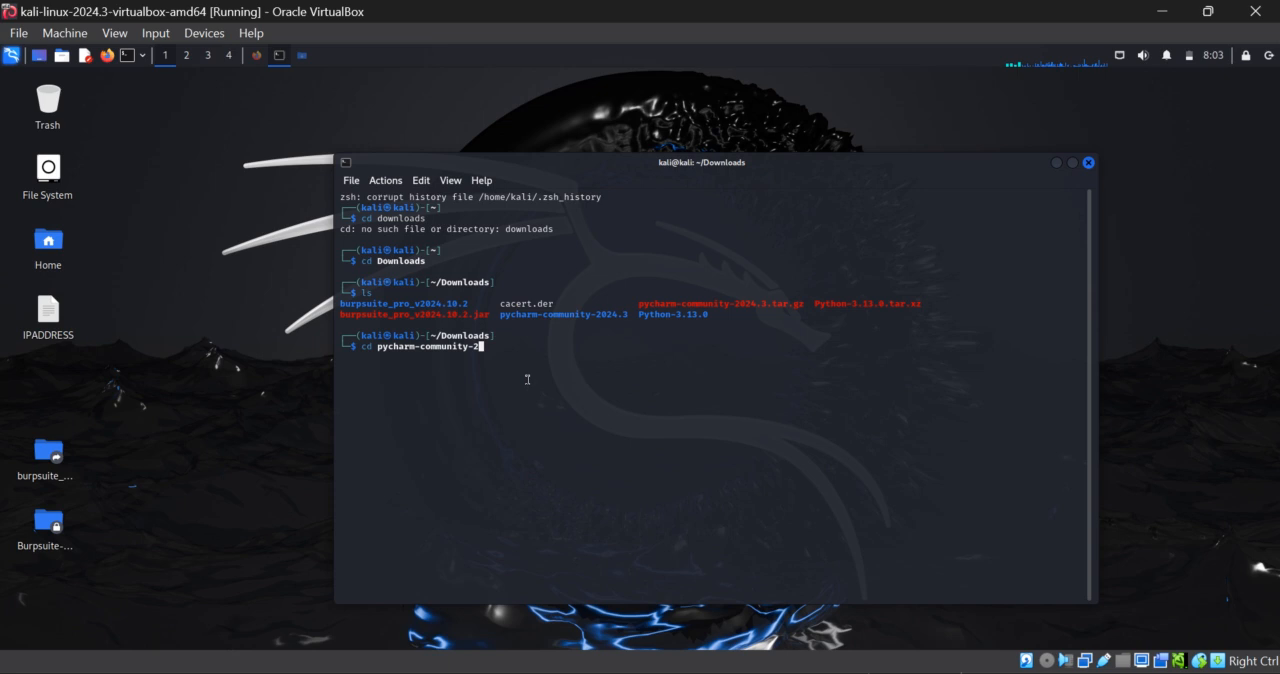
type("024.3")
type("ls")
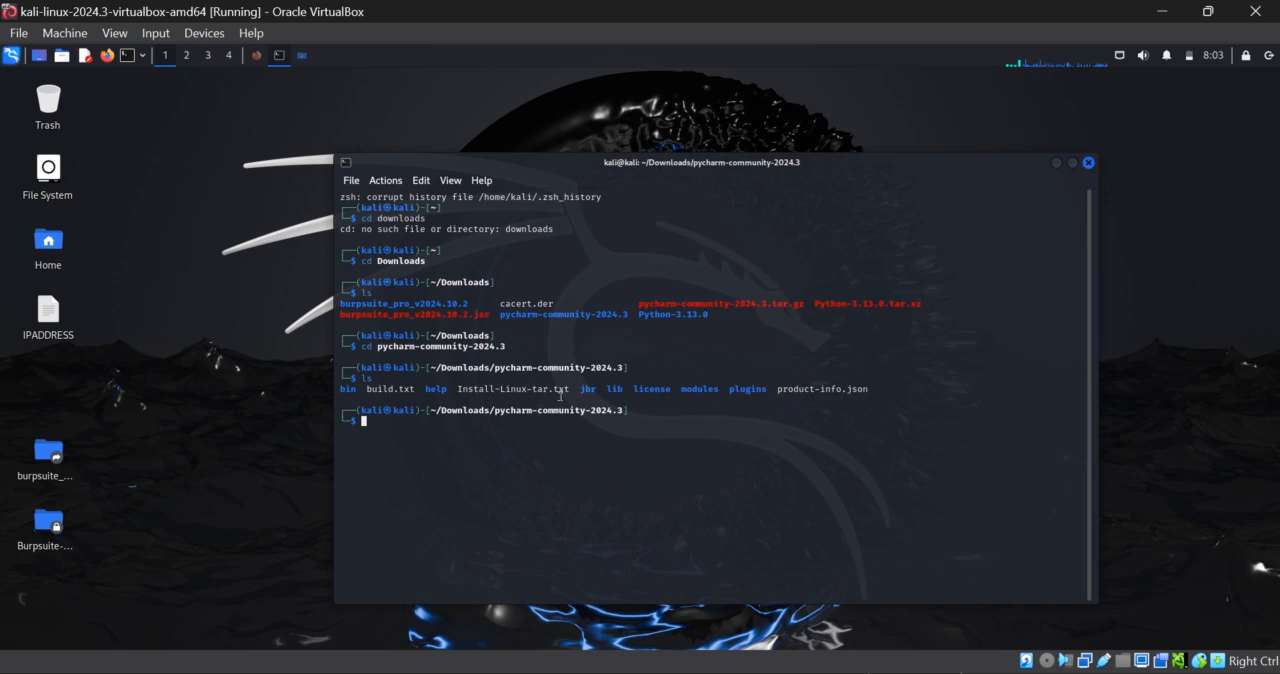
mouse_move(656, 486)
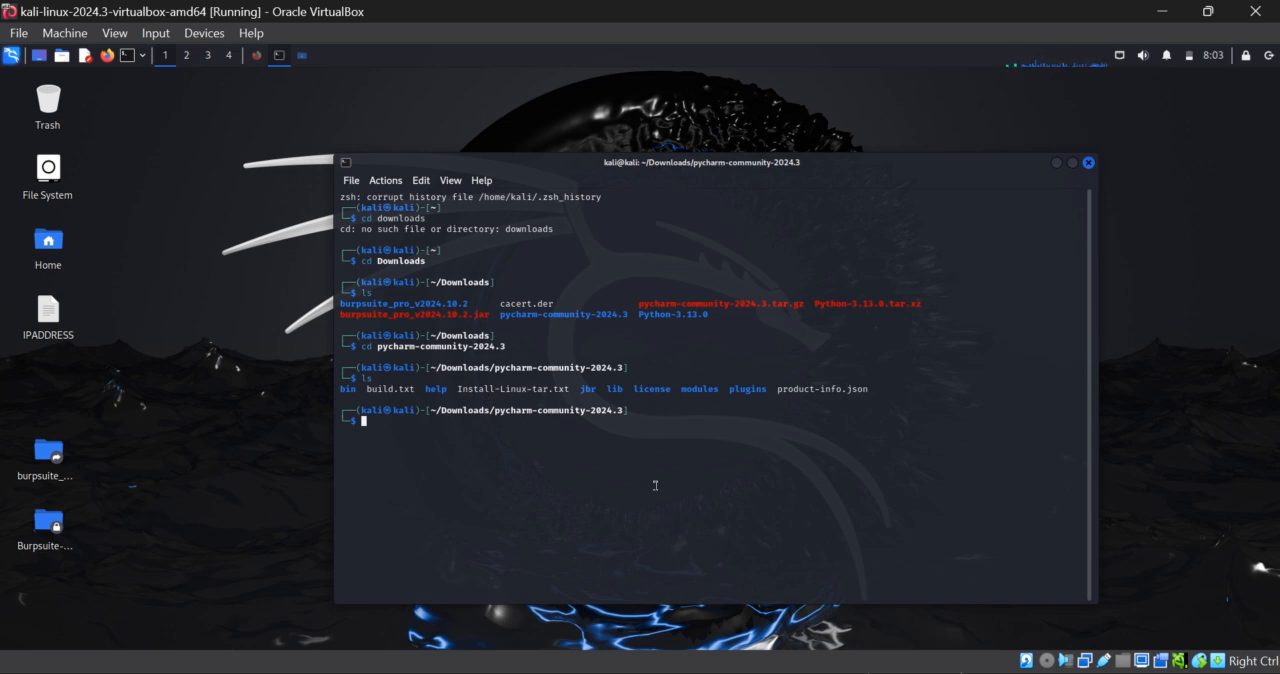
mouse_move(424, 456)
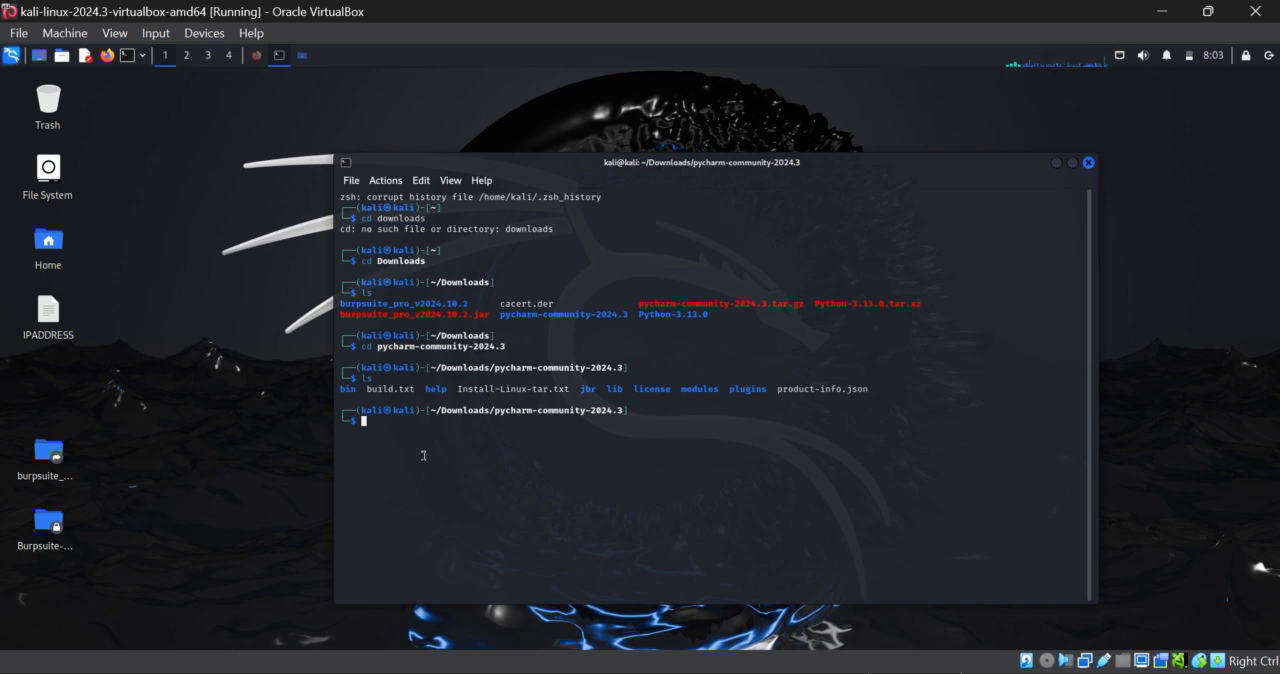
Enter the bin folder and run ./pycharm to launch PyCharm 2024.3.
type("cd pycharm-community-2024.3")
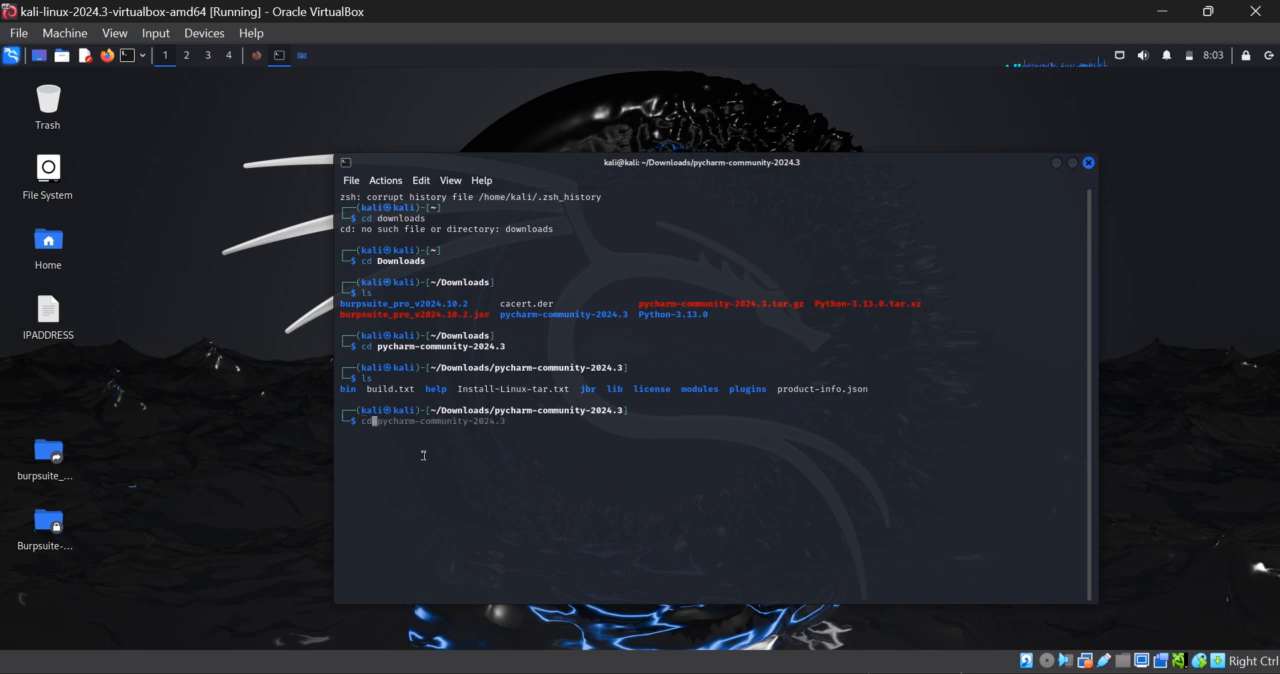
type("bin")
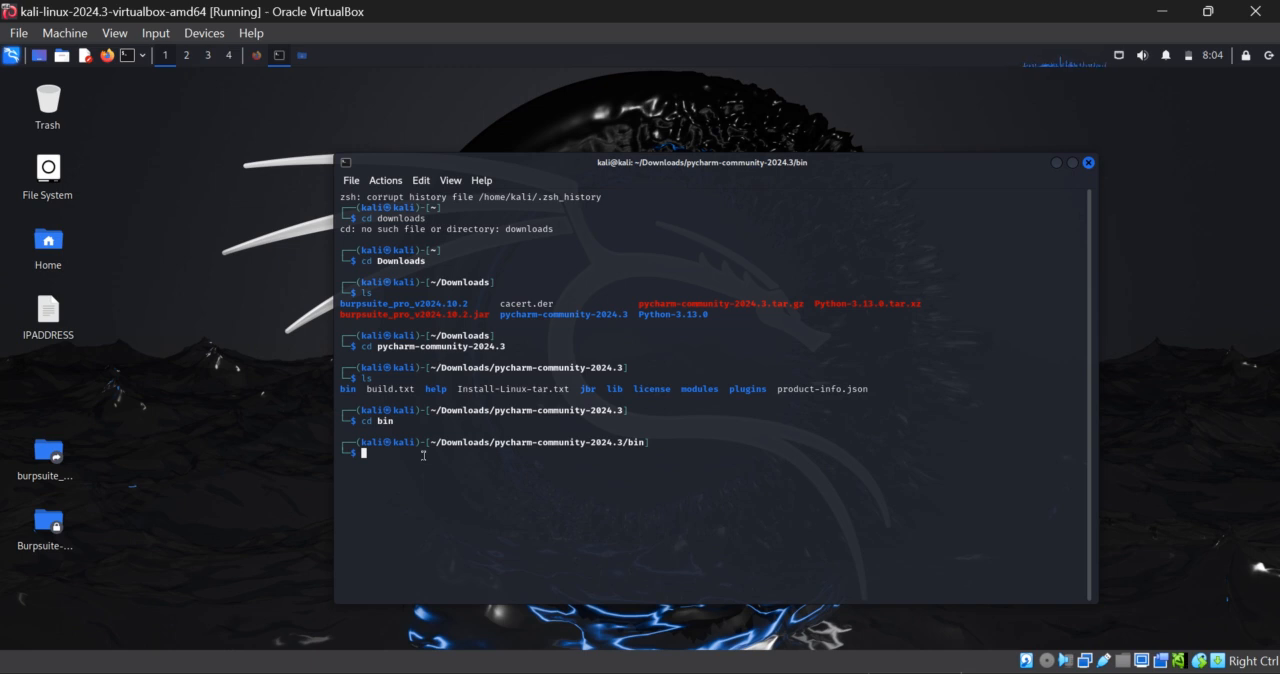
type("./")
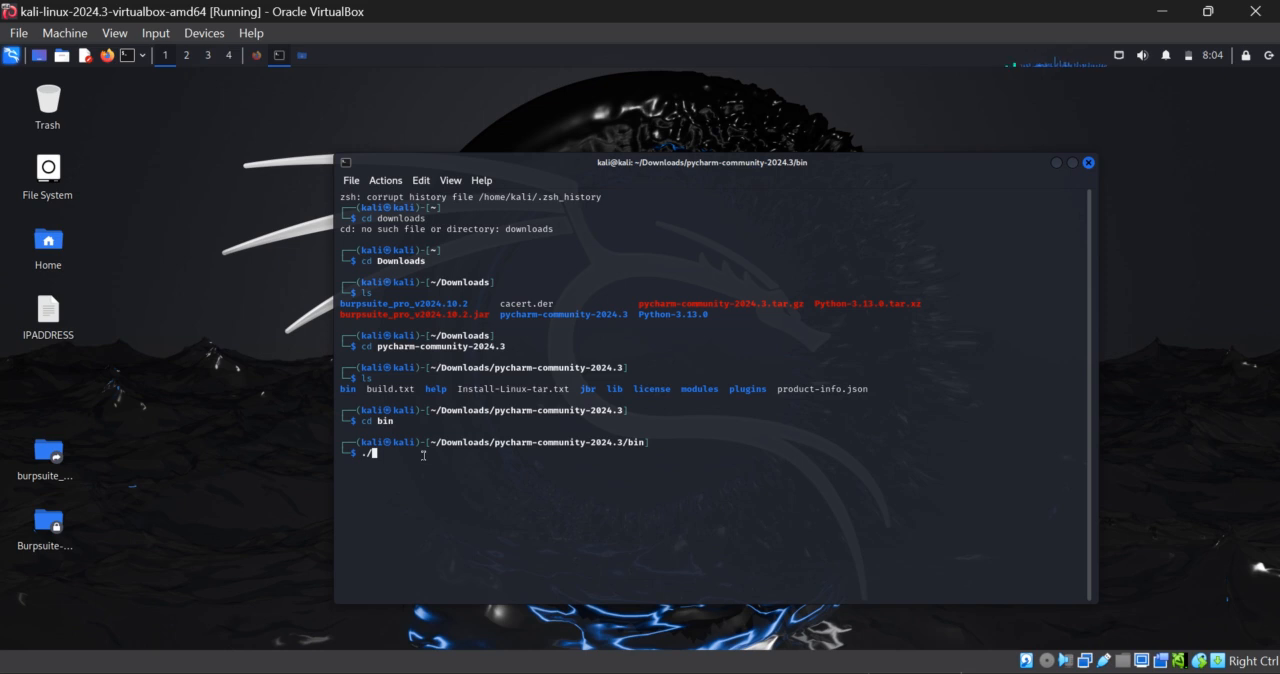
type("pycharm")
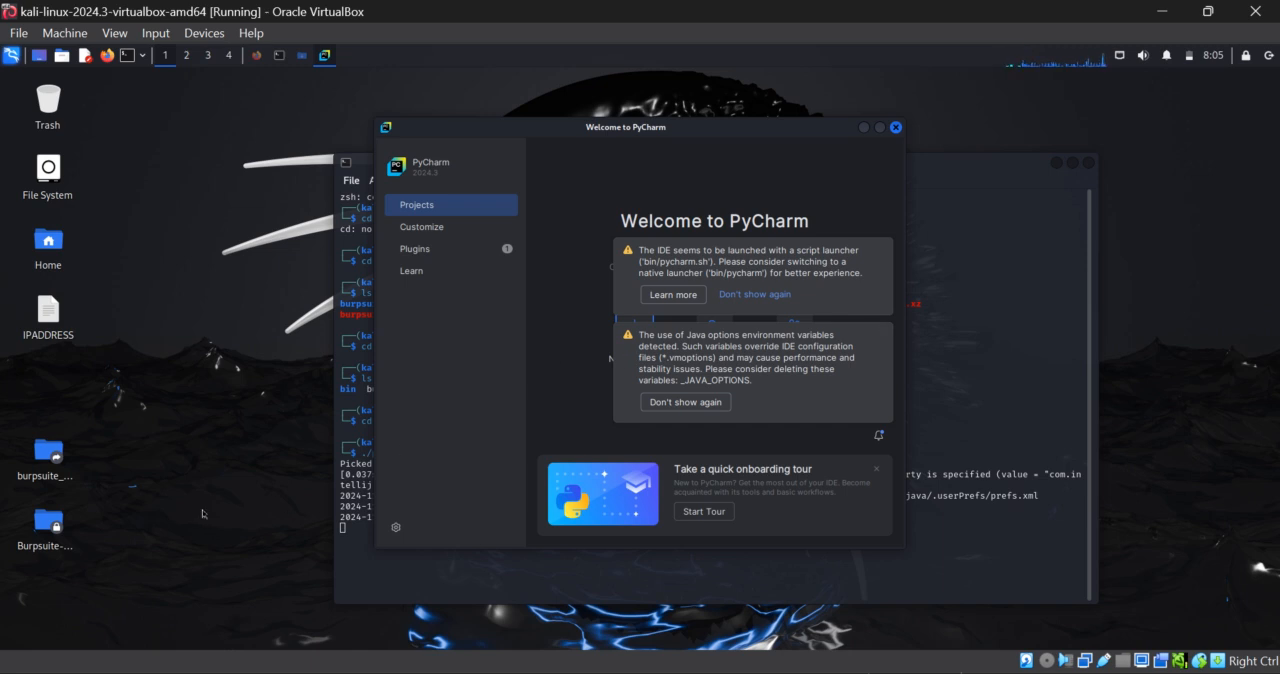
mouse_move(72, 672)
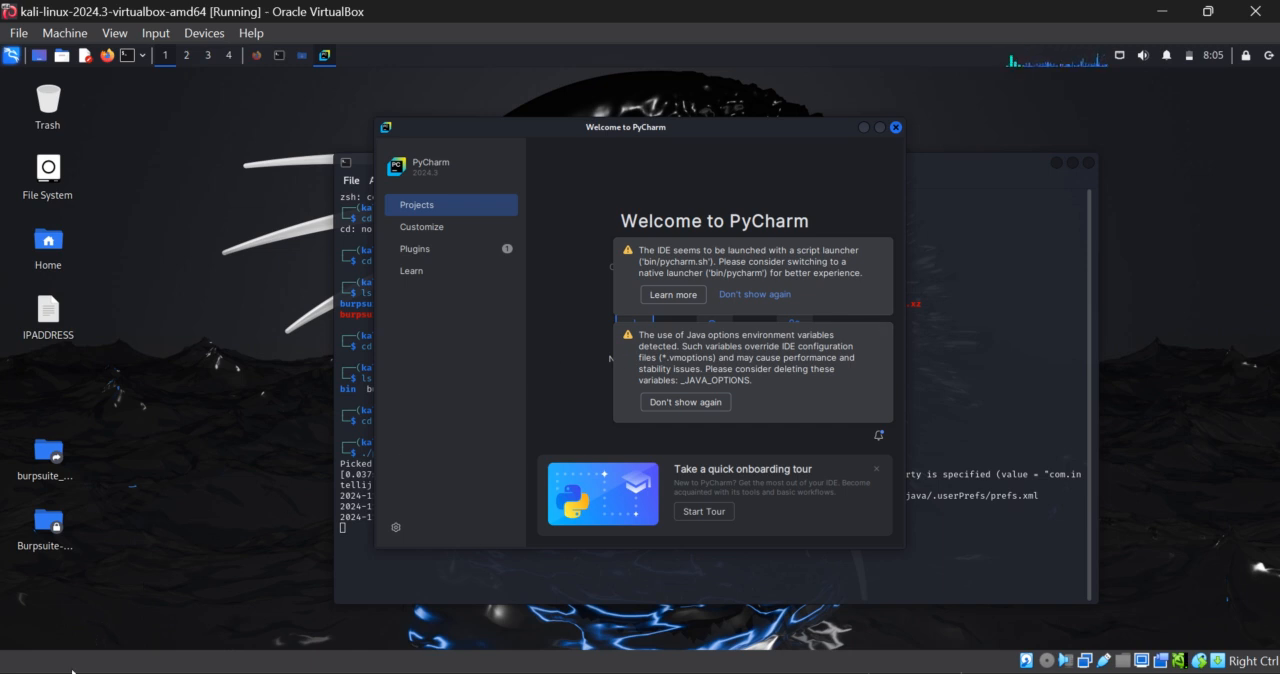